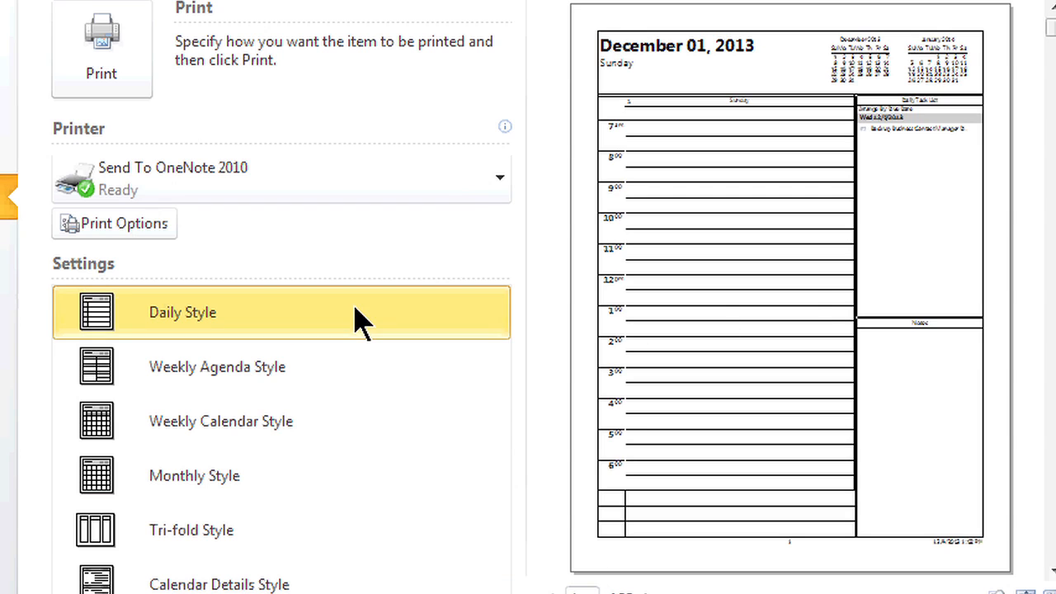
pyautogui.moveTo(725, 369)
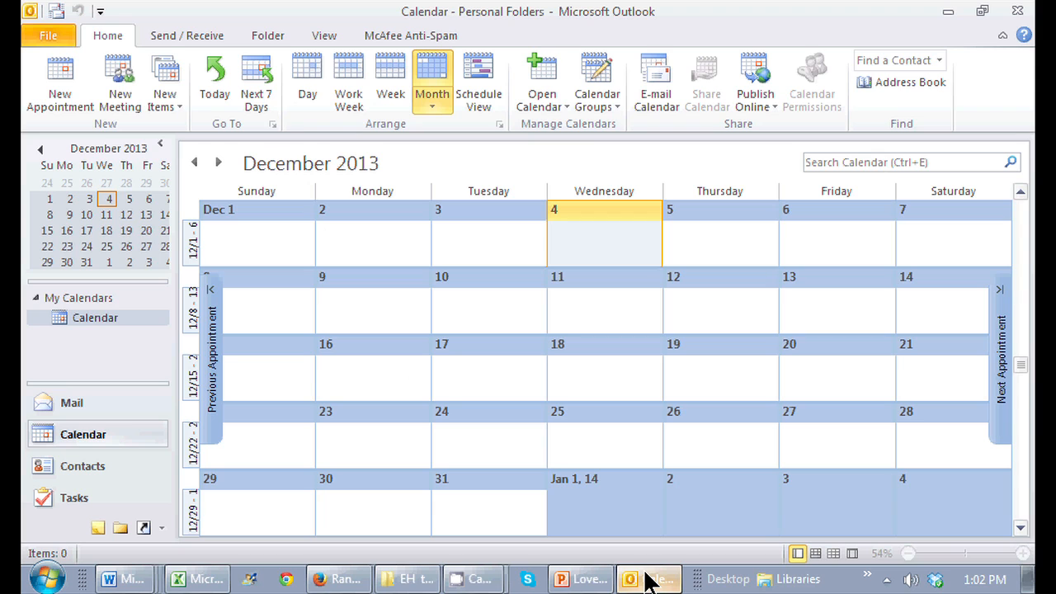
pyautogui.moveTo(107, 66)
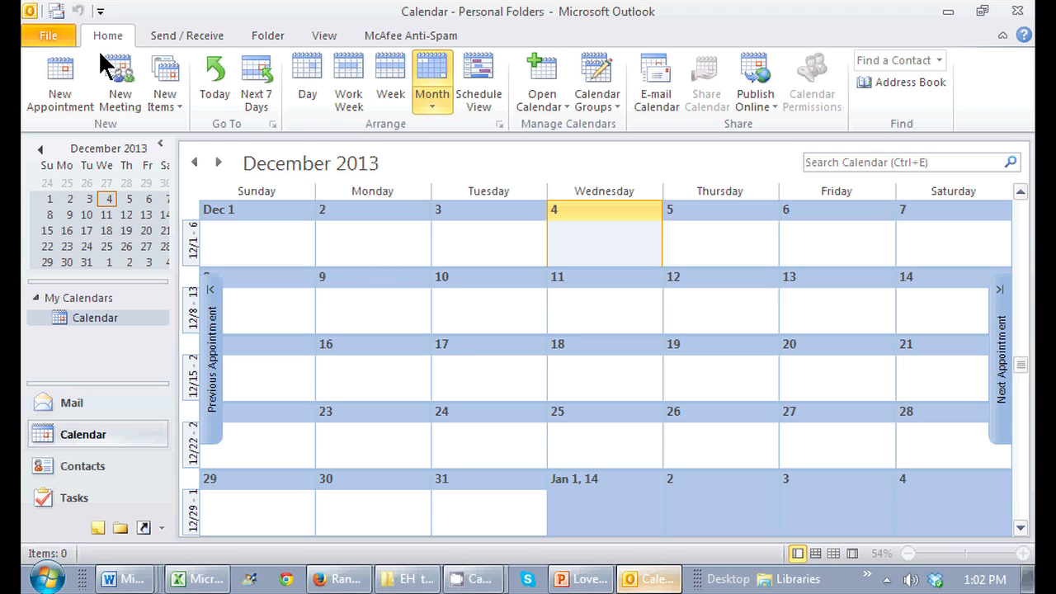
# Go to the File tab's Info page from the December 2013 calendar.
pyautogui.click(48, 35)
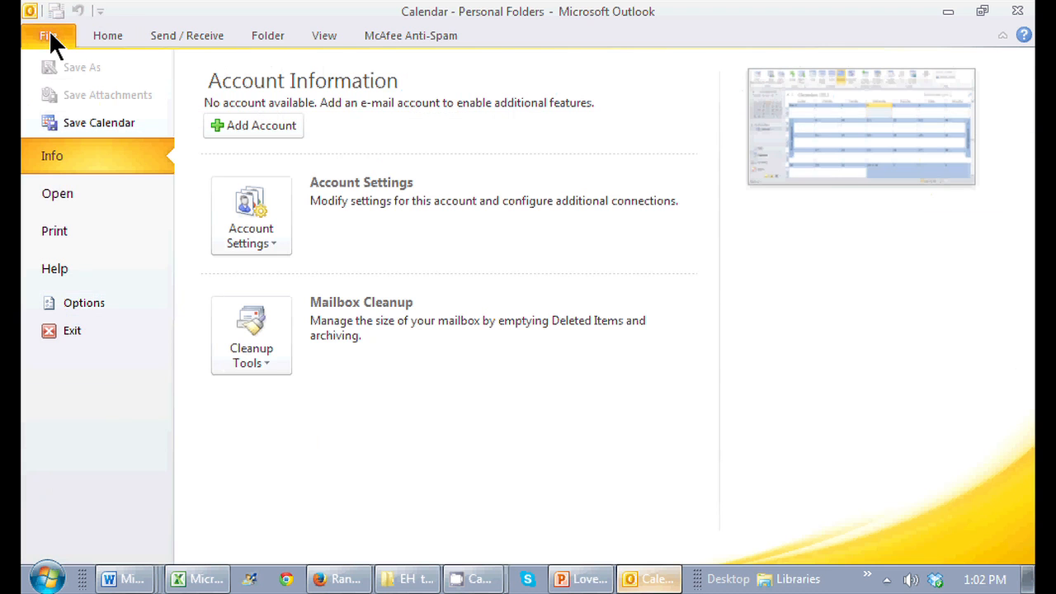
pyautogui.moveTo(95, 252)
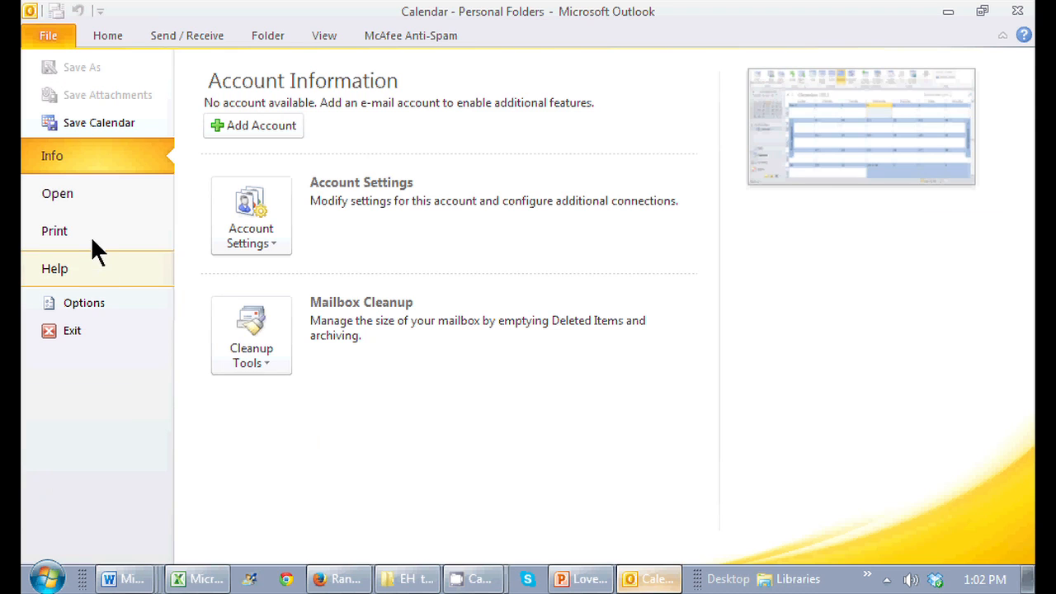
# Open Print and preview the calendar in Daily Style for December 1, 2013.
pyautogui.click(54, 231)
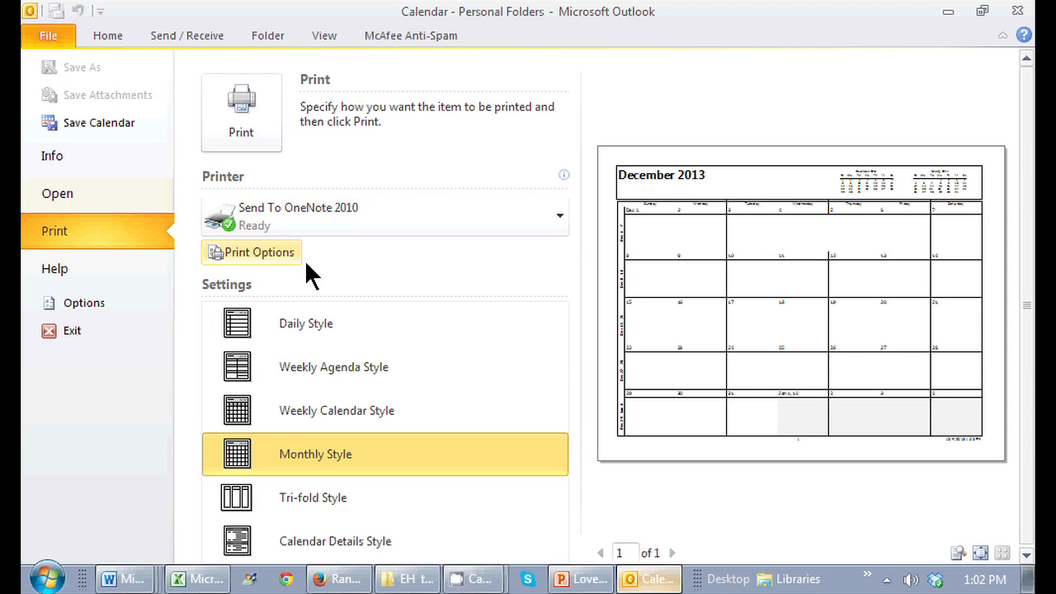
pyautogui.moveTo(526, 307)
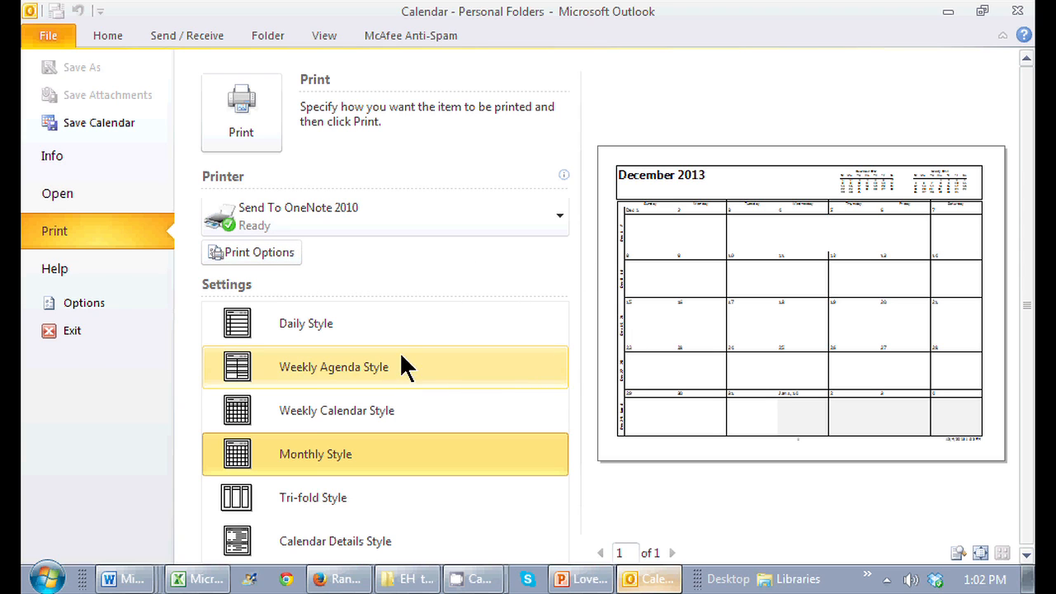
pyautogui.click(306, 323)
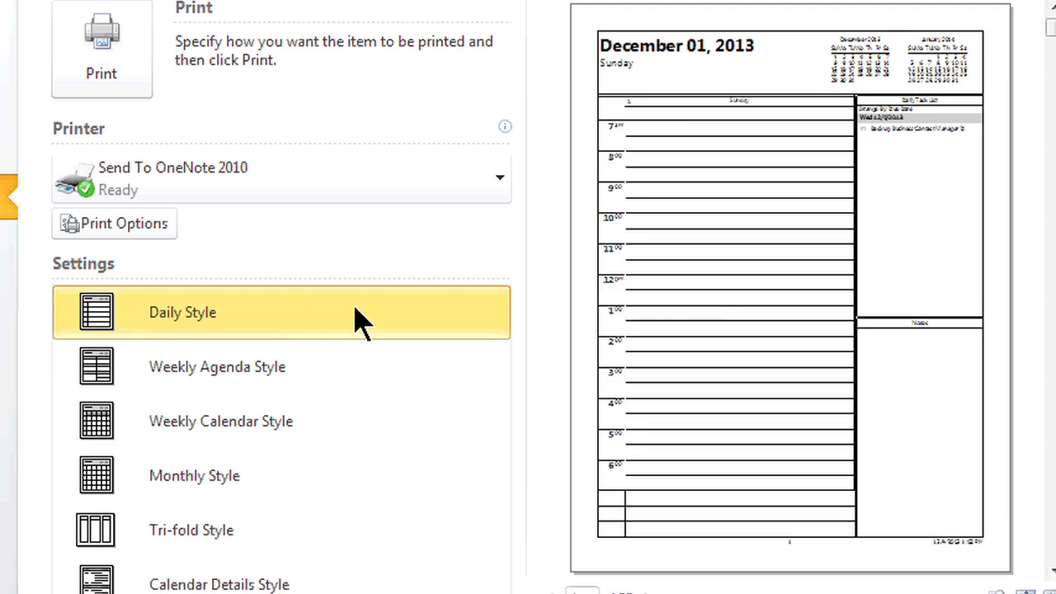
pyautogui.moveTo(726, 368)
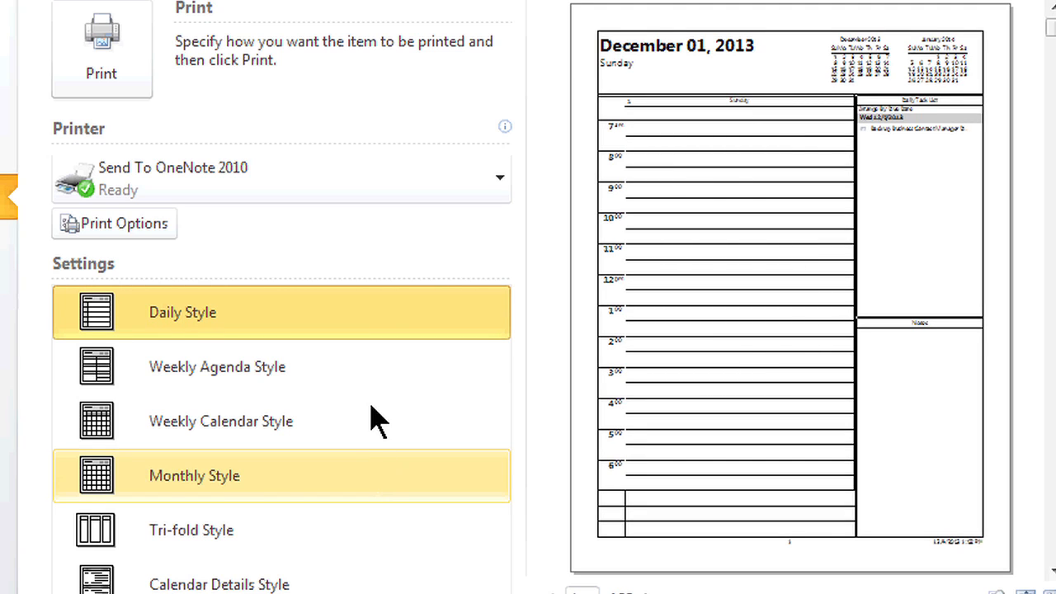
# Preview Weekly Agenda Style, then Weekly Calendar Style for December 1–7, 2013.
pyautogui.click(217, 366)
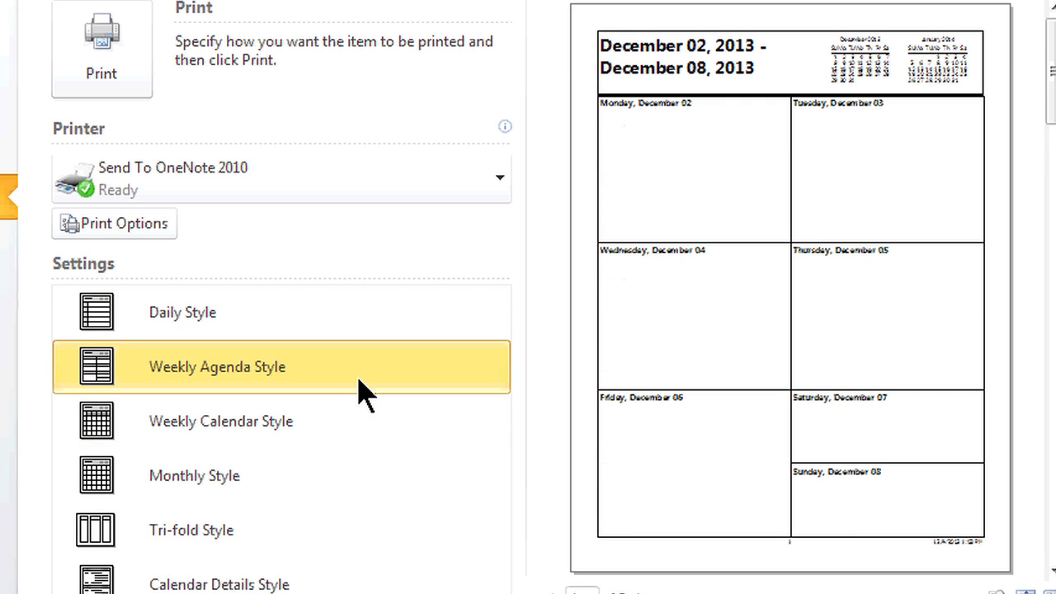
pyautogui.moveTo(678, 208)
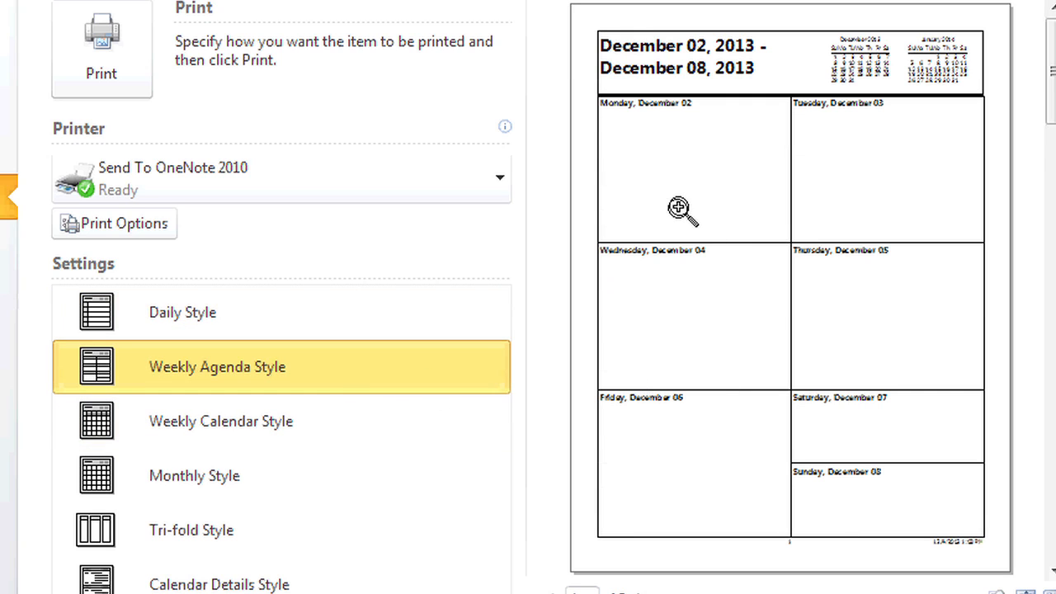
pyautogui.moveTo(750, 466)
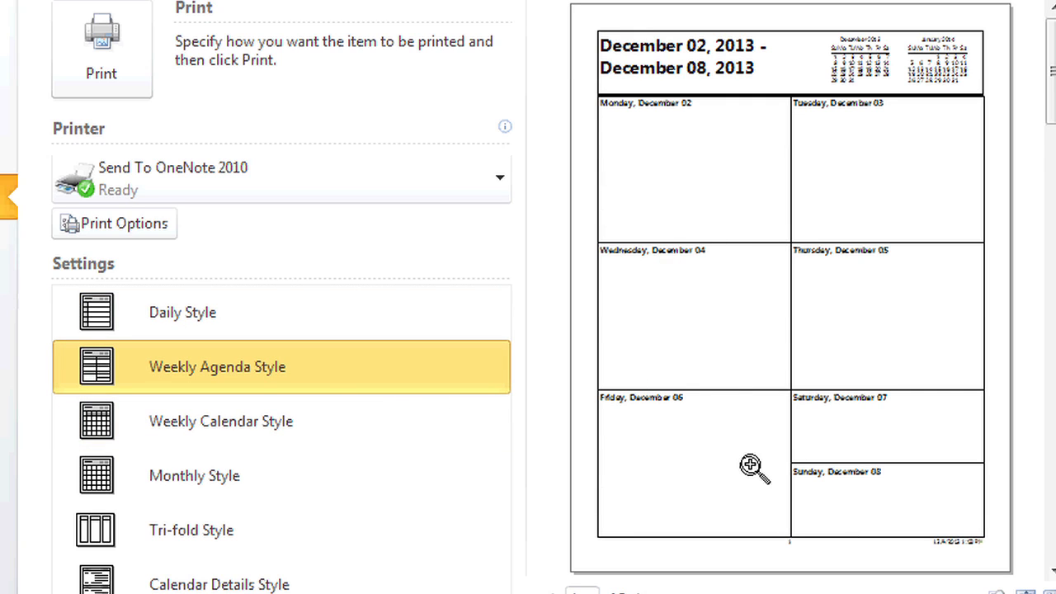
pyautogui.click(221, 420)
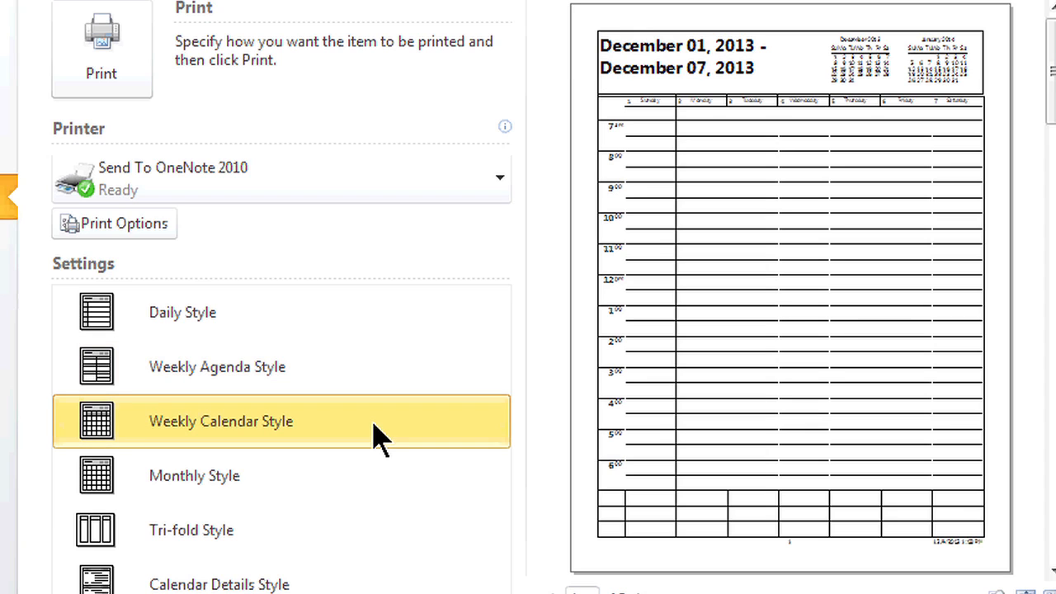
pyautogui.moveTo(787, 330)
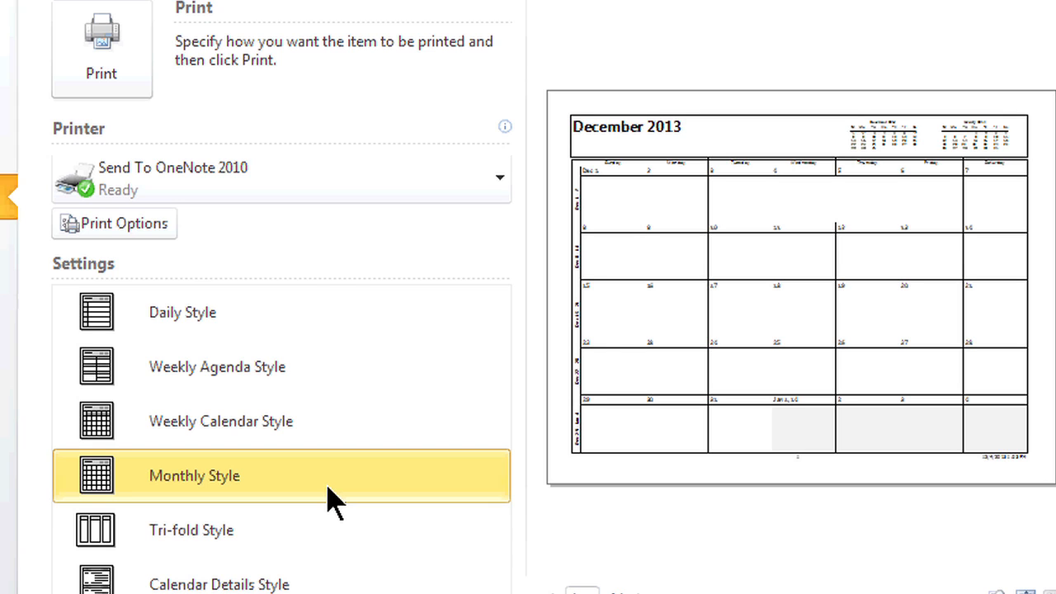
pyautogui.moveTo(281, 178)
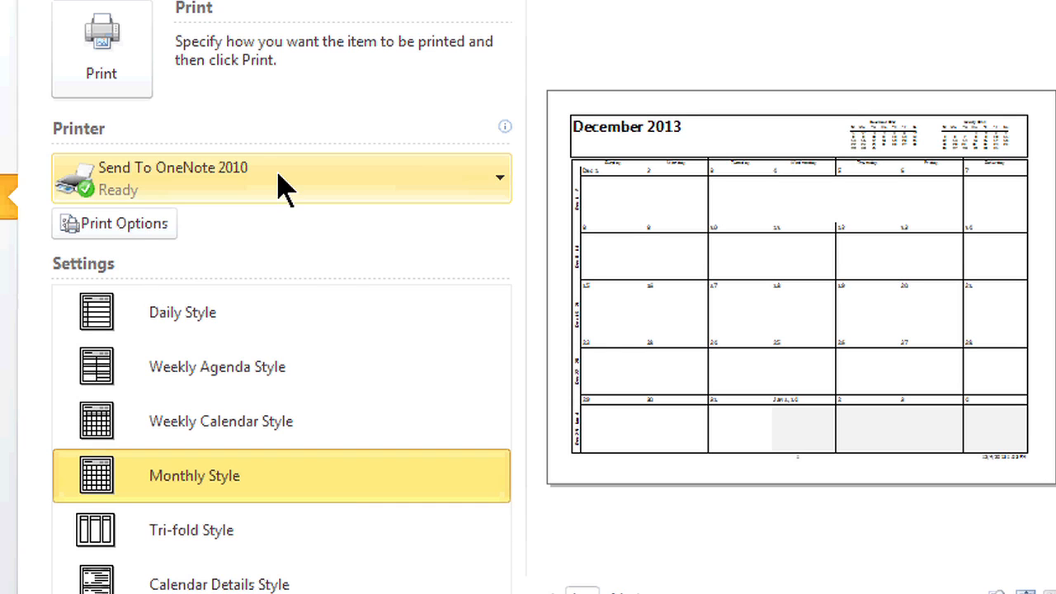